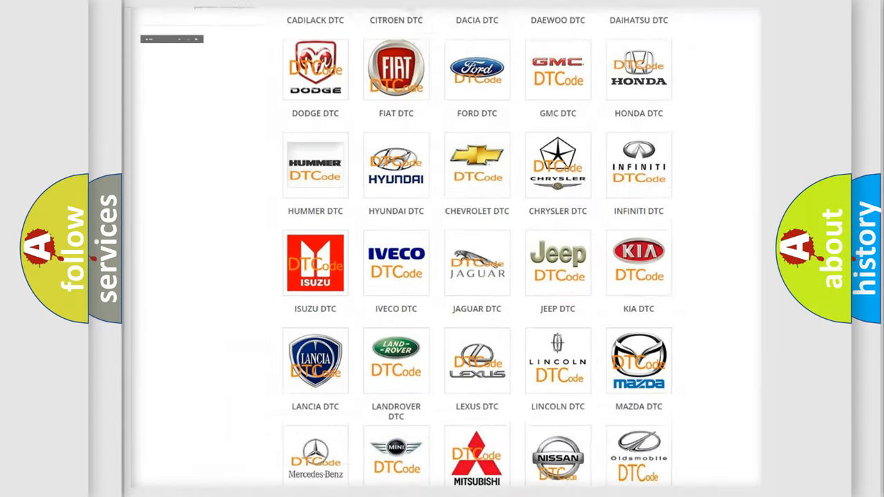
{"action": "scroll", "scroll_direction": "up", "scroll_amount": 3}
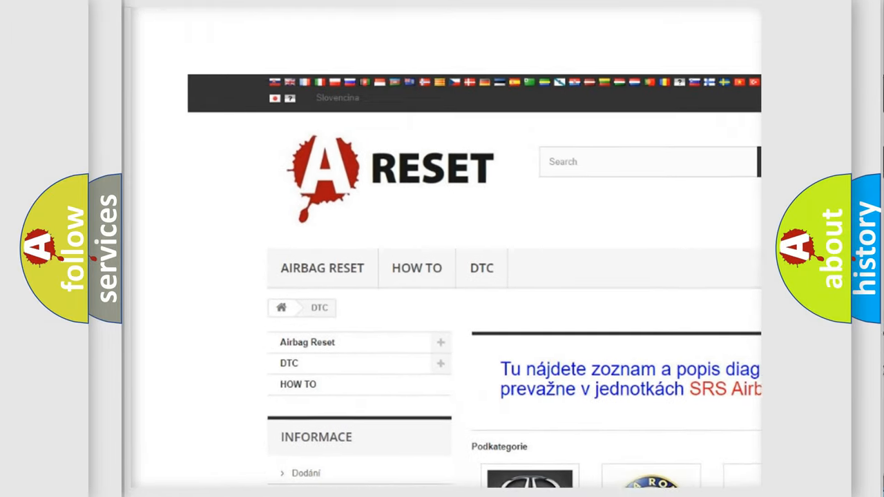
{"action": "scroll", "scroll_direction": "up", "scroll_amount": 3}
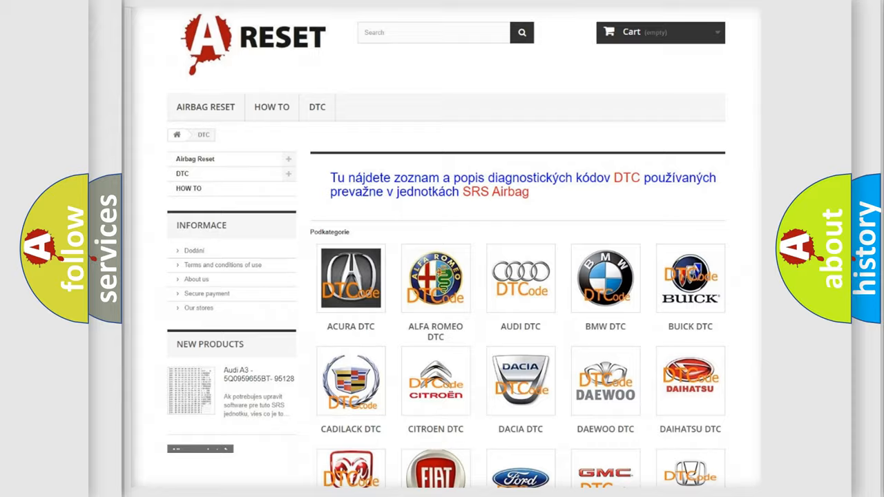
{"action": "scroll", "scroll_direction": "down", "scroll_amount": 3}
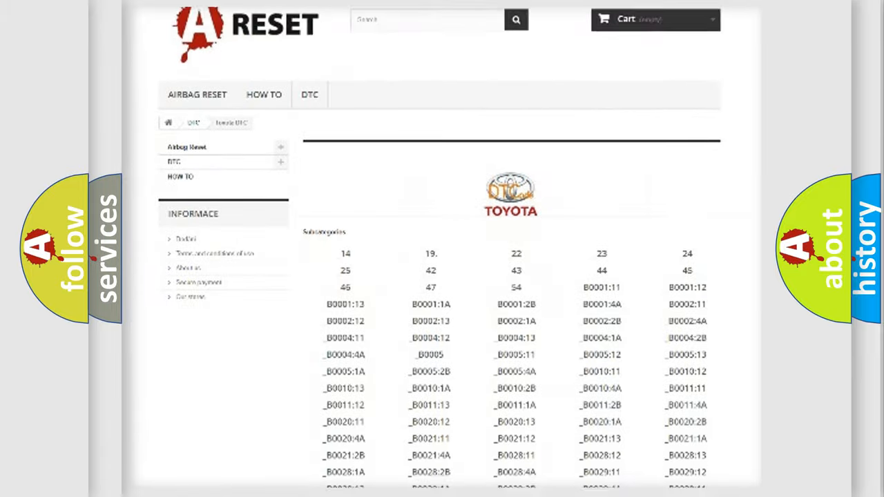
{"action": "scroll", "scroll_direction": "down", "scroll_amount": 3}
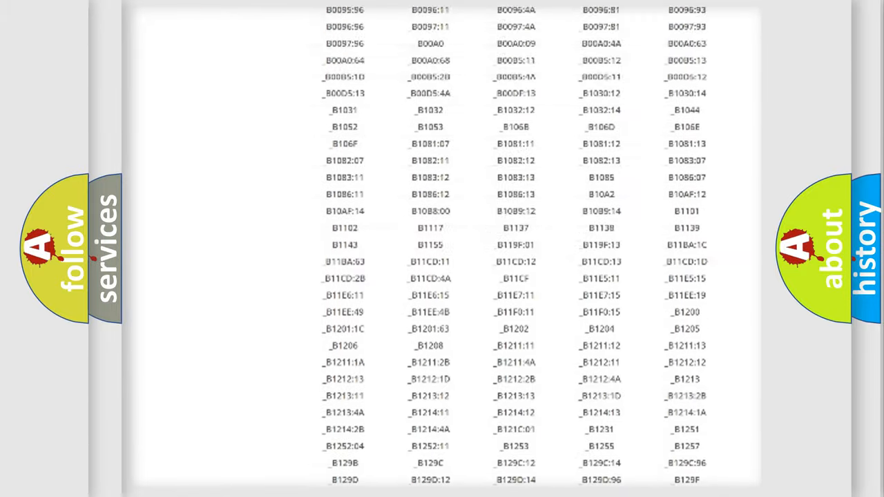
{"action": "scroll", "scroll_direction": "up", "scroll_amount": 3}
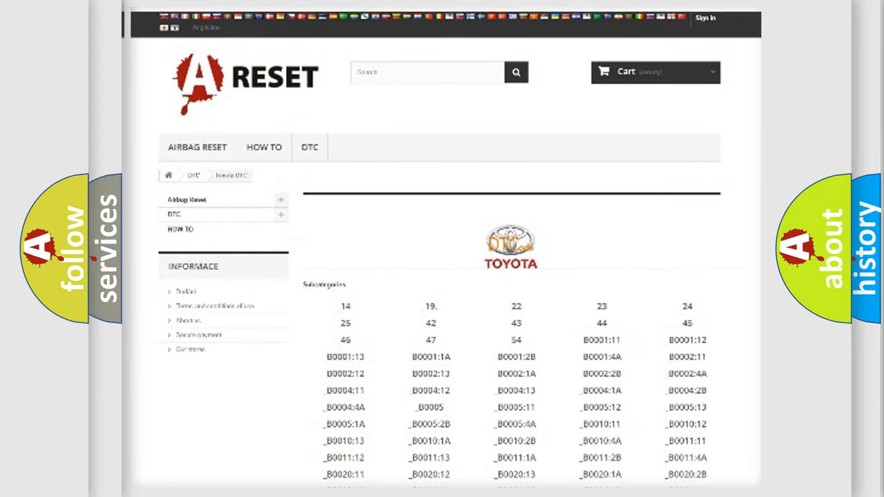